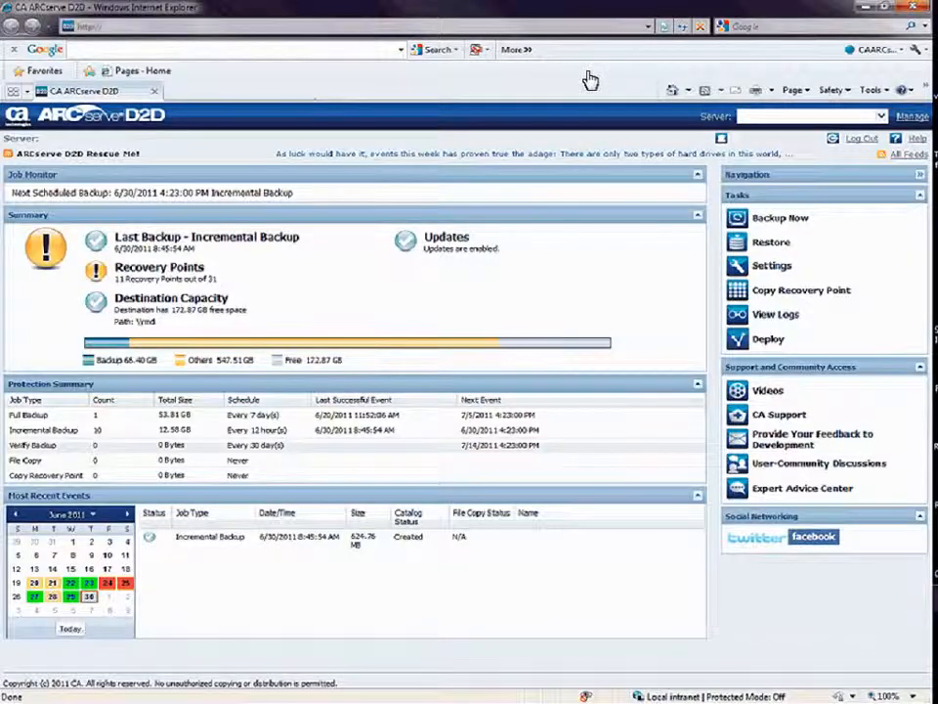
mouse_move(743, 244)
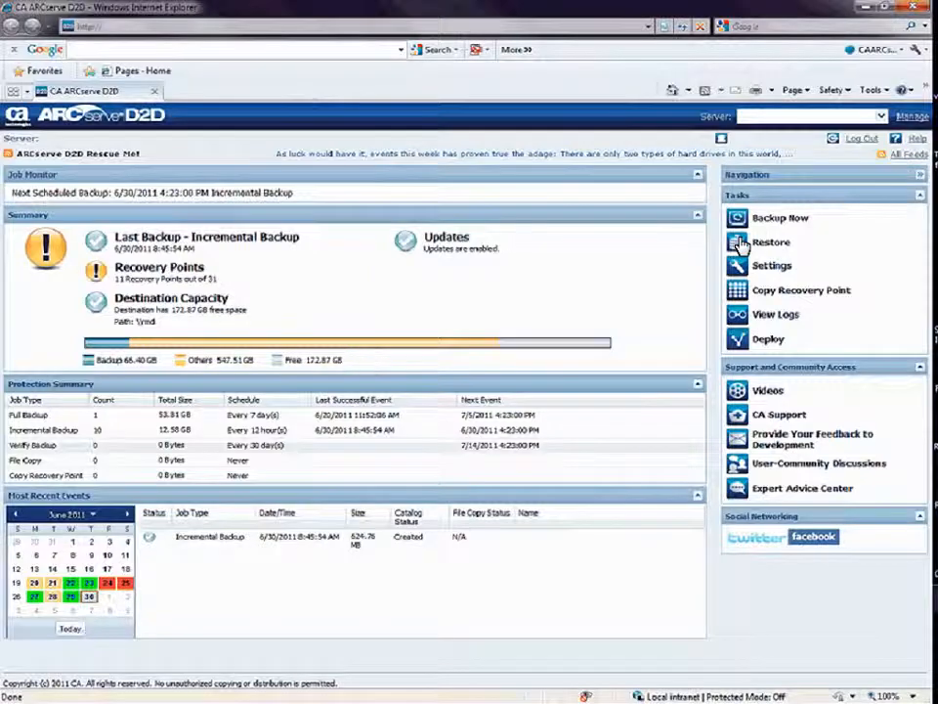
Step: Open the Restore dialog from the Tasks panel
click(772, 242)
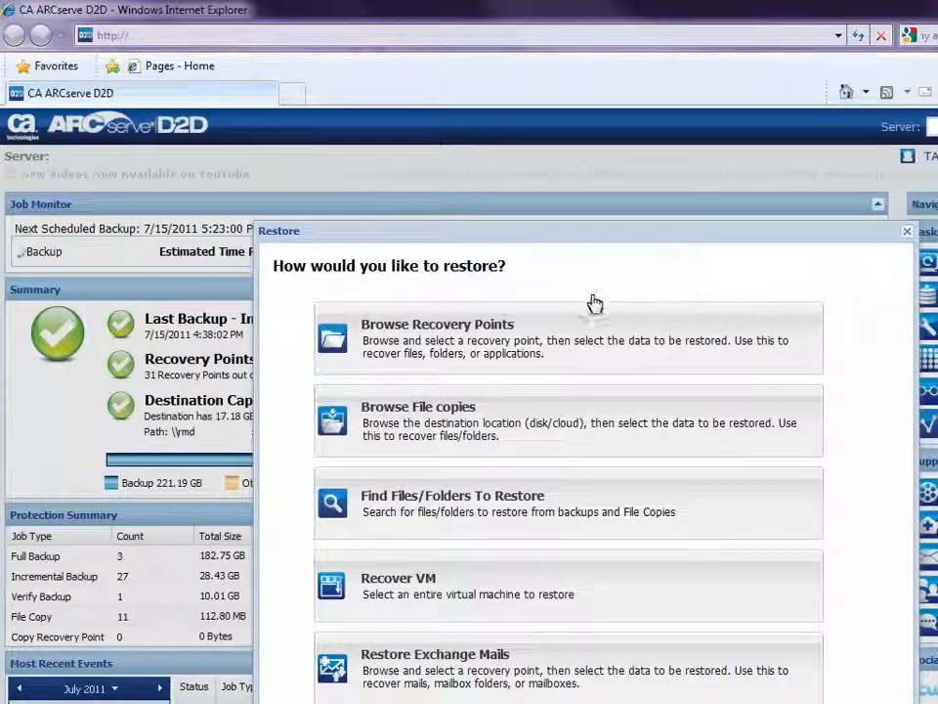
mouse_move(536, 515)
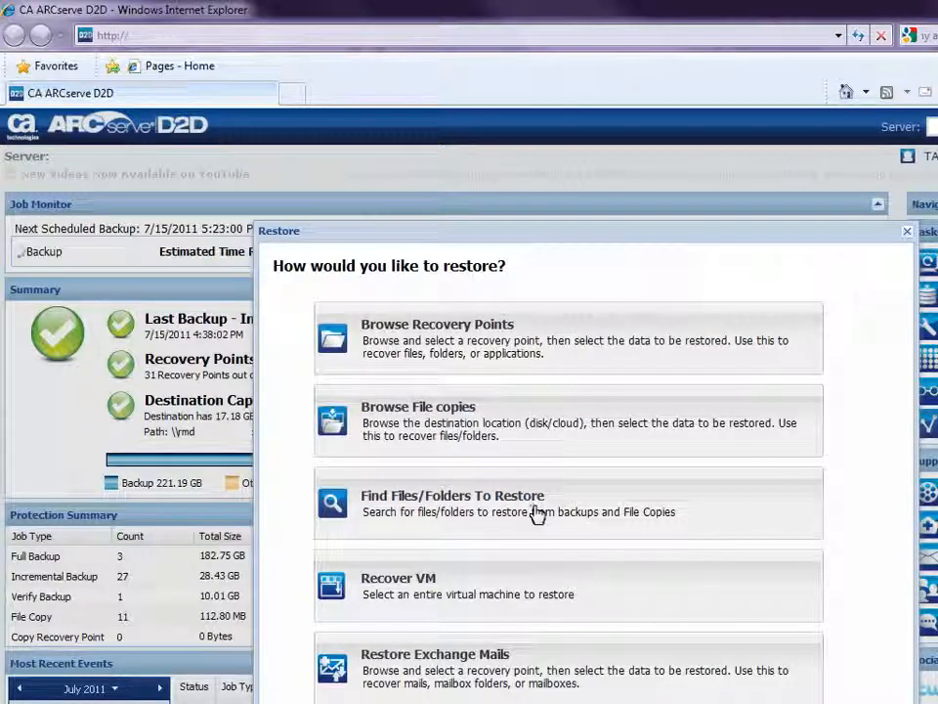
Step: Choose Find Files/Folders To Restore and browse the backup location, cancelling the Connect prompt
click(451, 496)
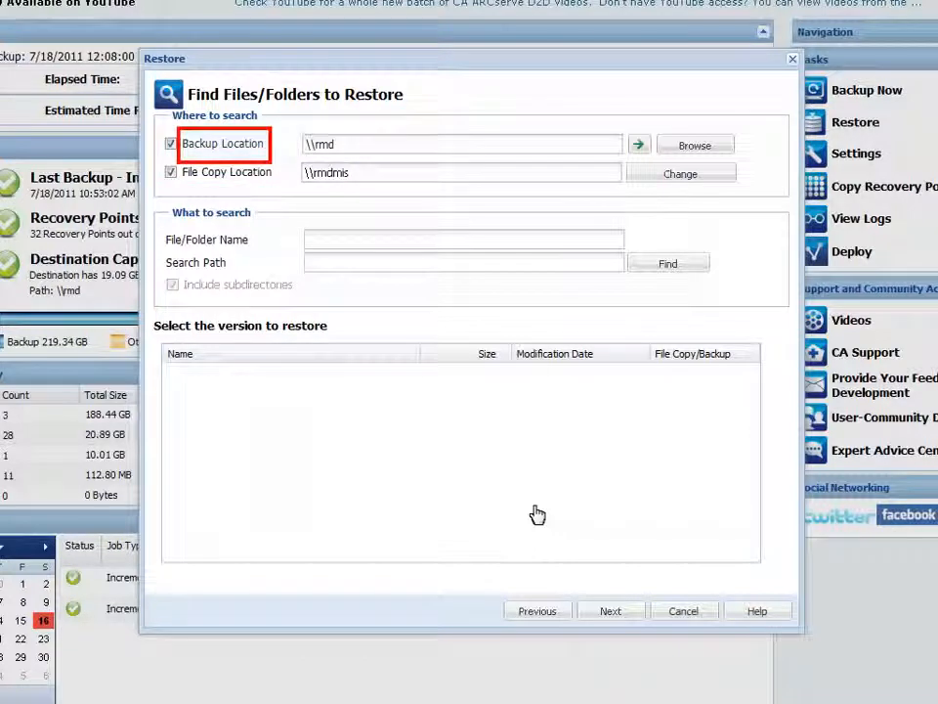
click(461, 143)
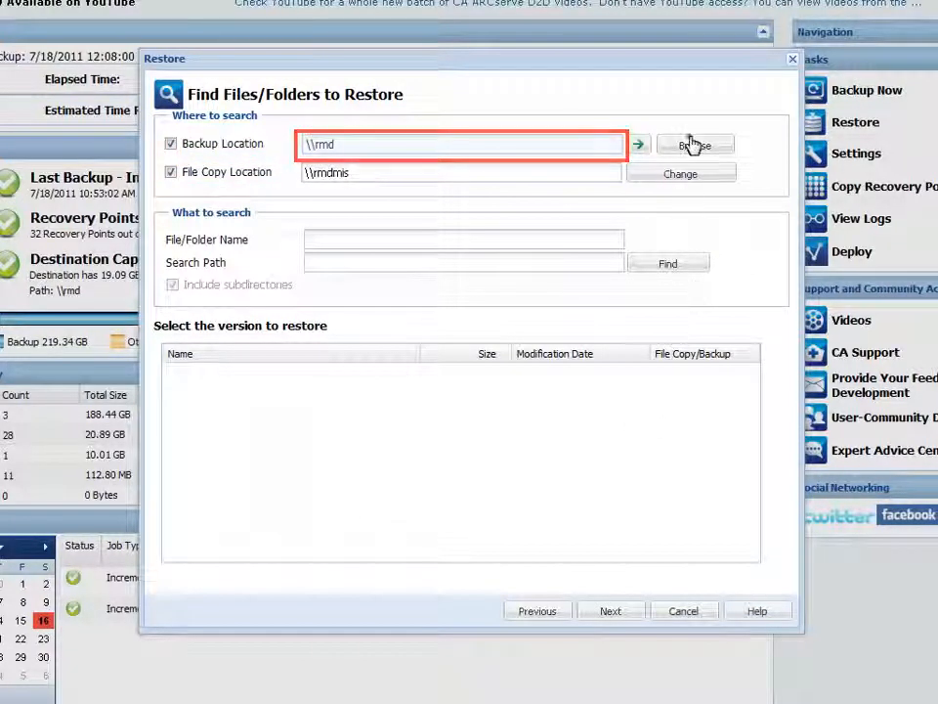
click(696, 144)
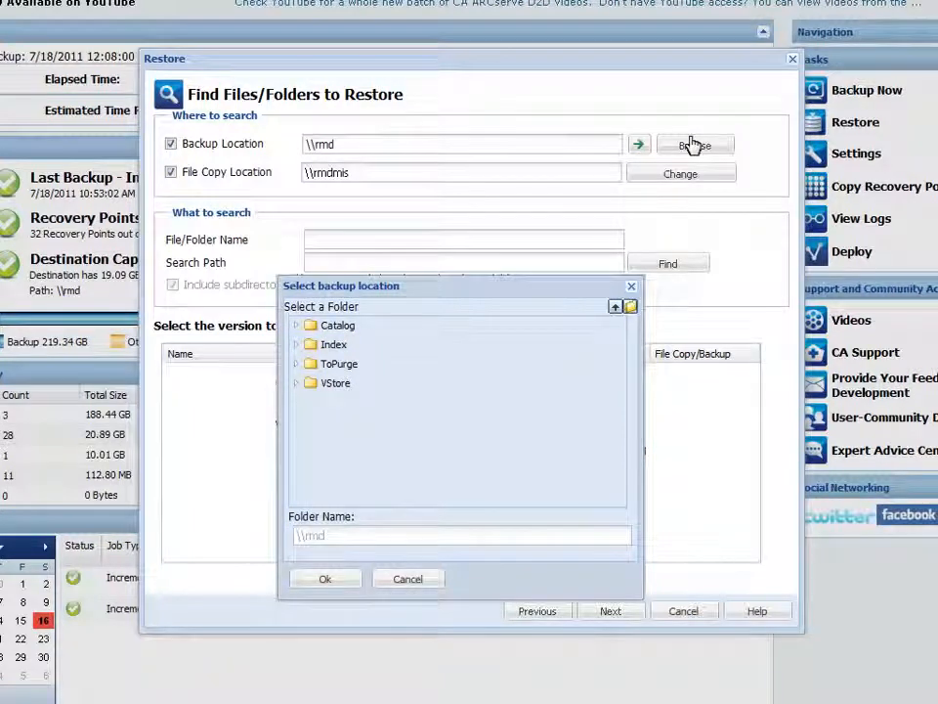
click(325, 578)
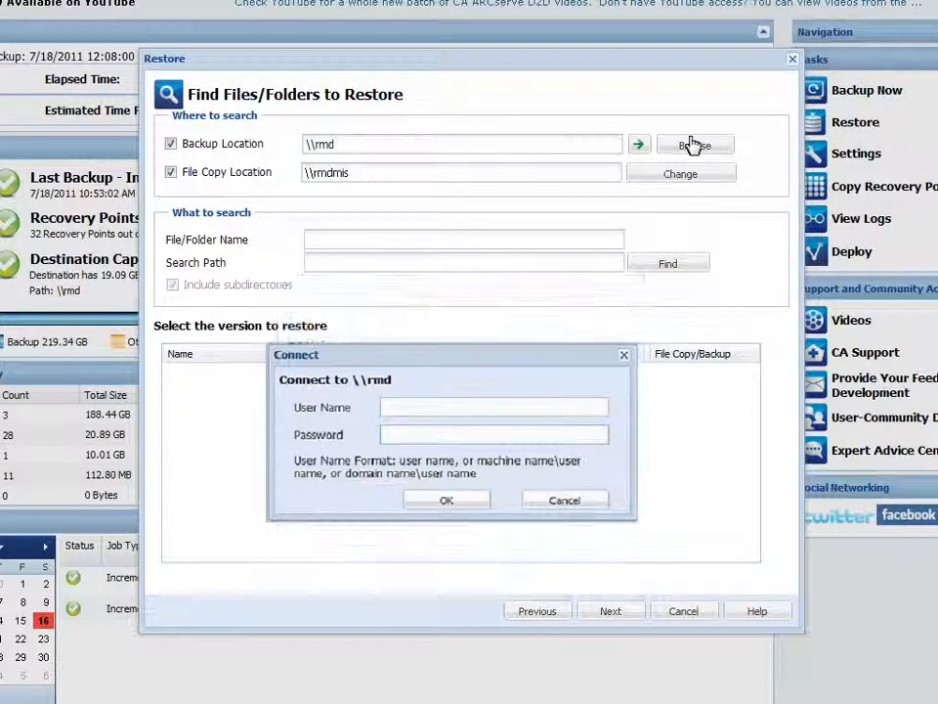
click(638, 143)
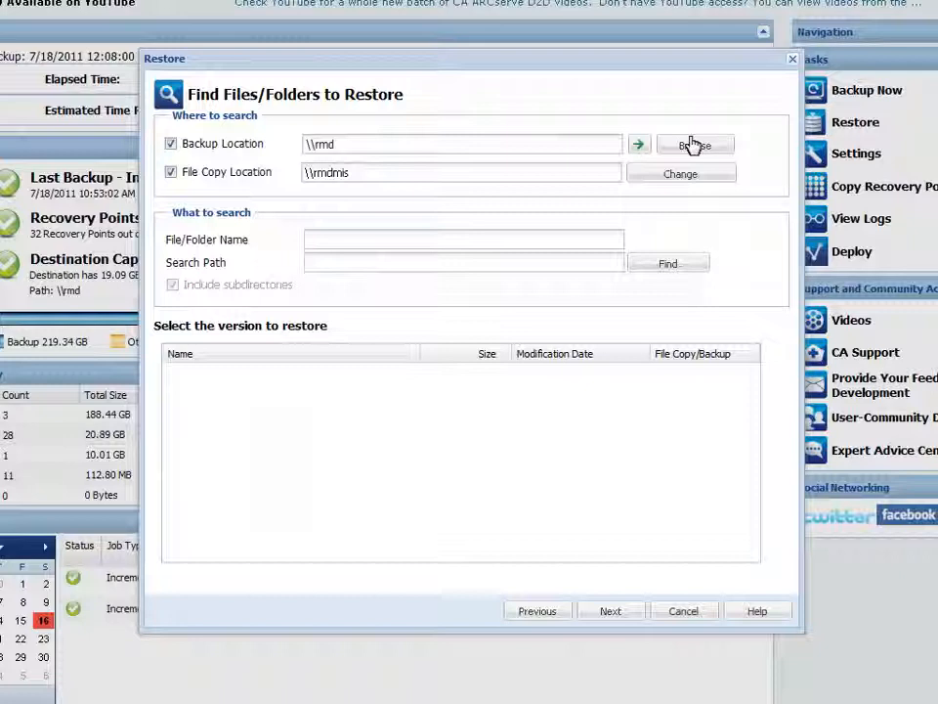
click(171, 172)
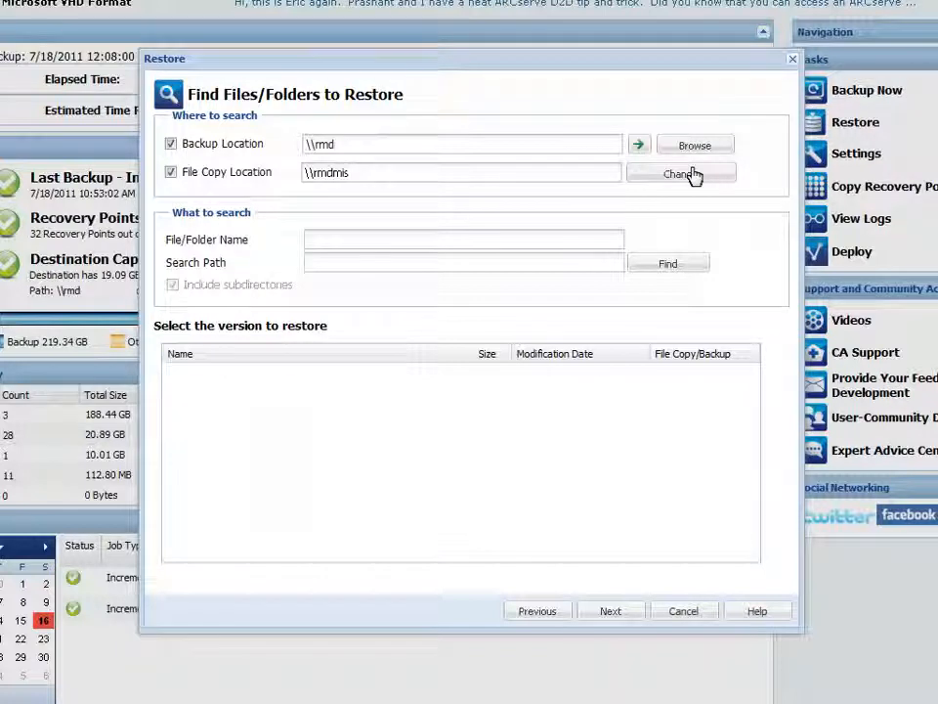
click(678, 173)
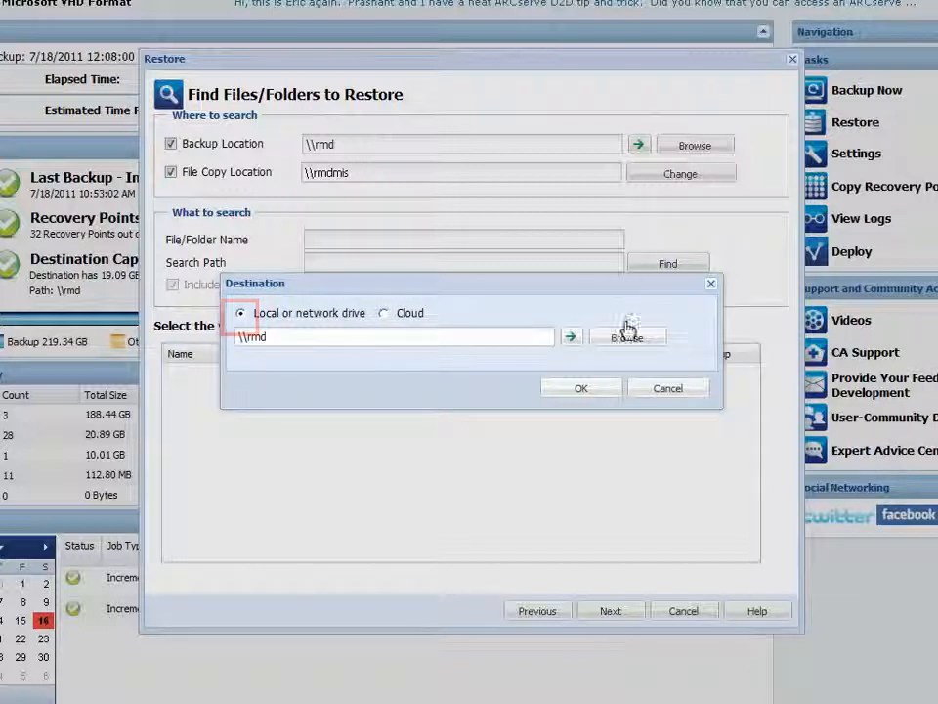
click(626, 336)
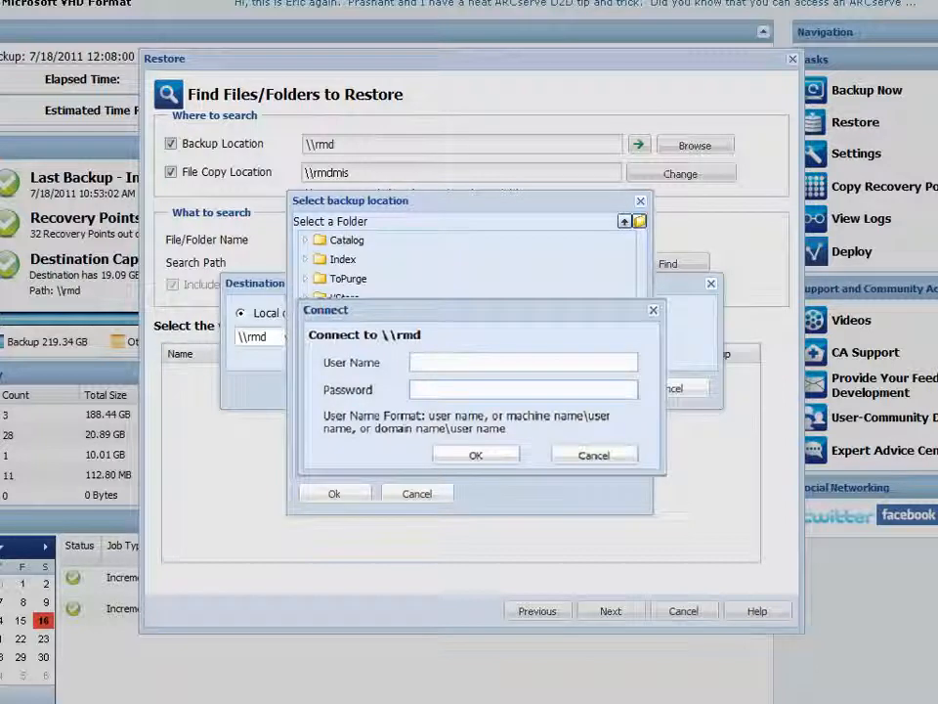
click(593, 454)
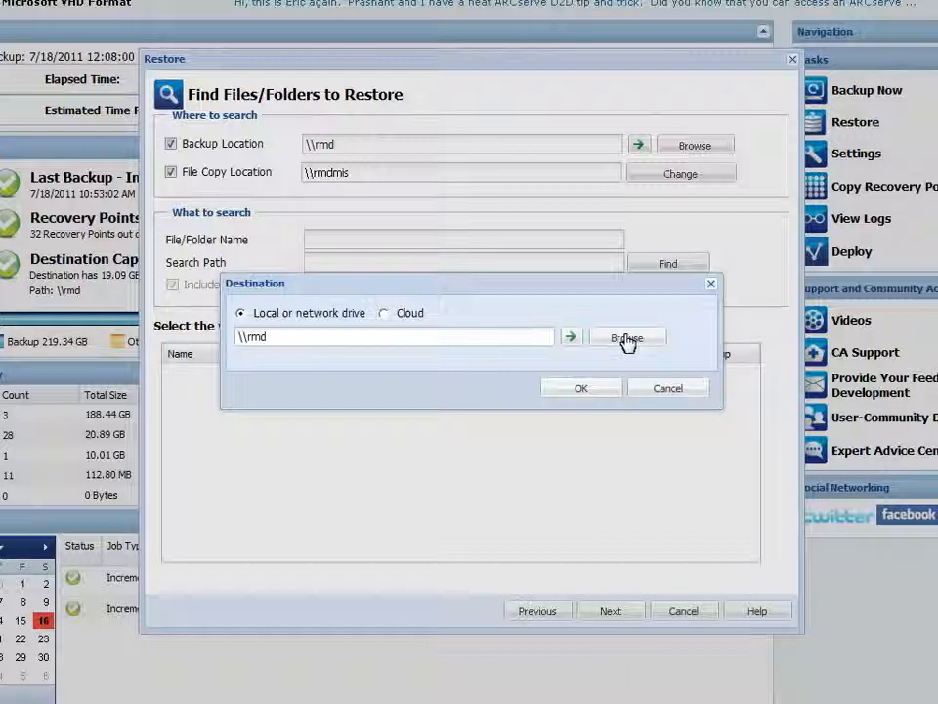
click(383, 313)
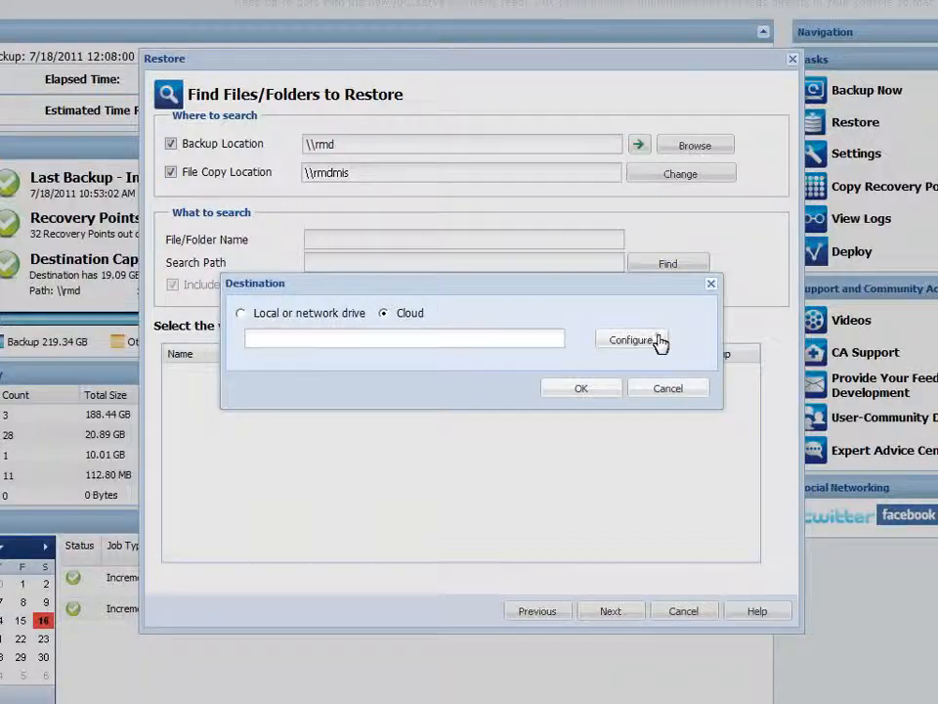
click(631, 340)
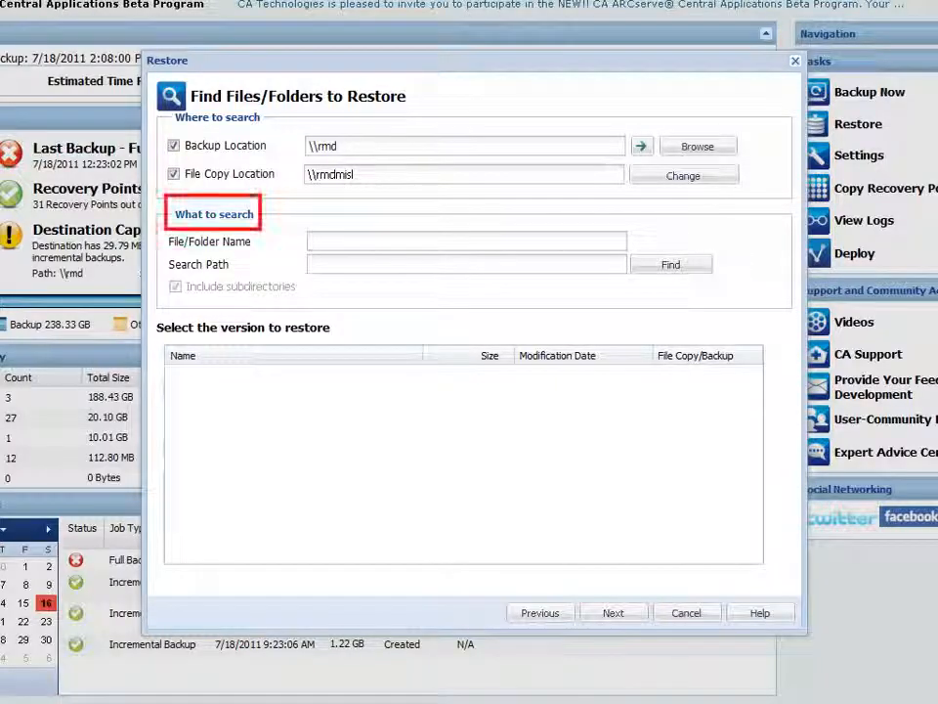
Step: Enter the wildcard pattern *.cpo* as the file/folder name to search for
click(465, 241)
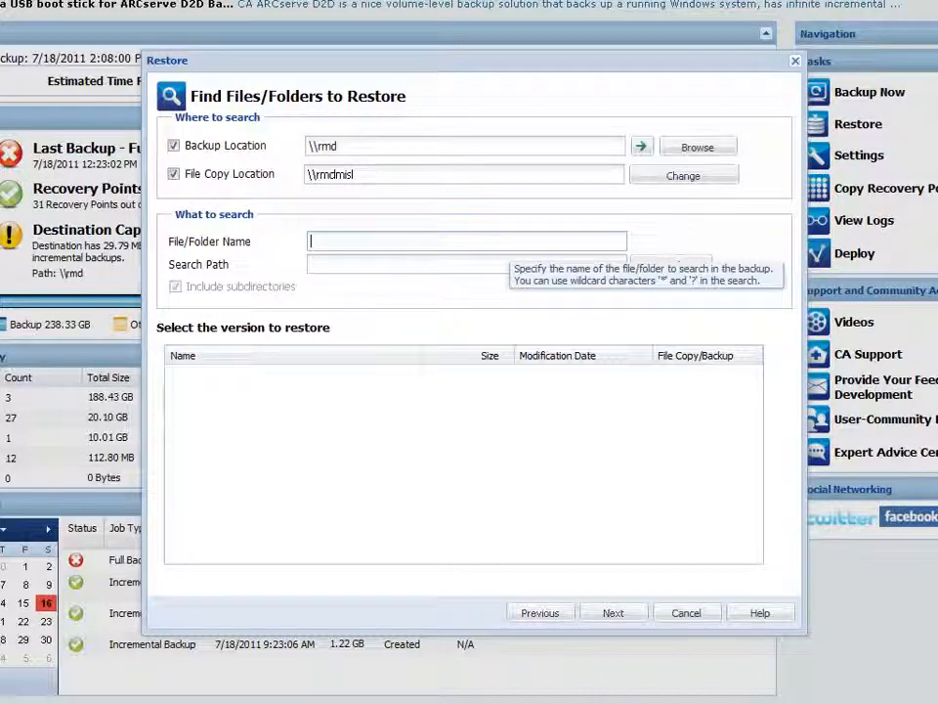
text(*.cpo*)
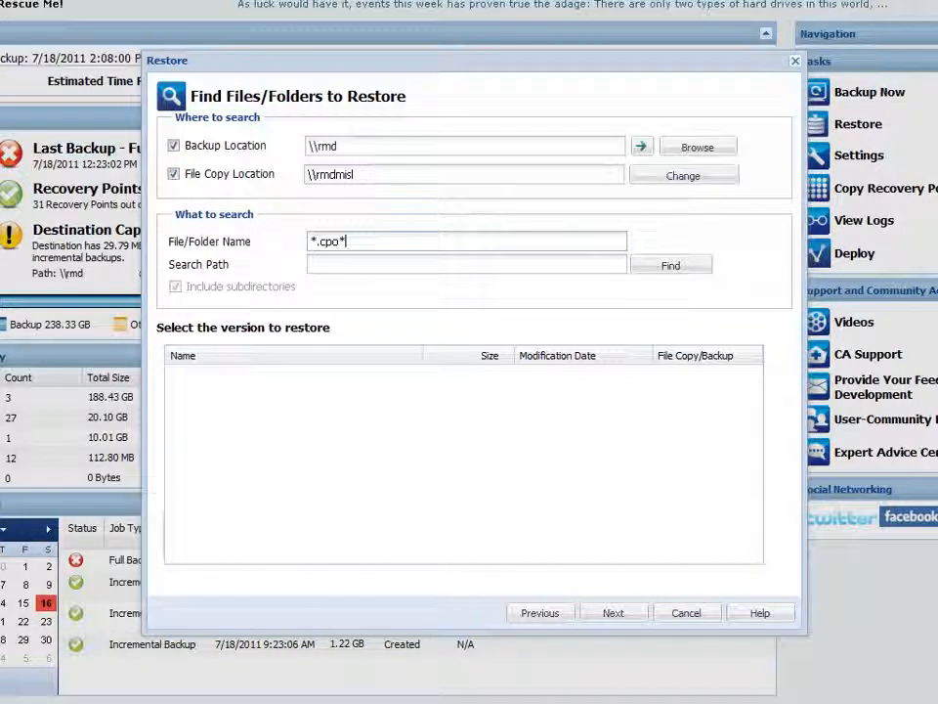
click(466, 265)
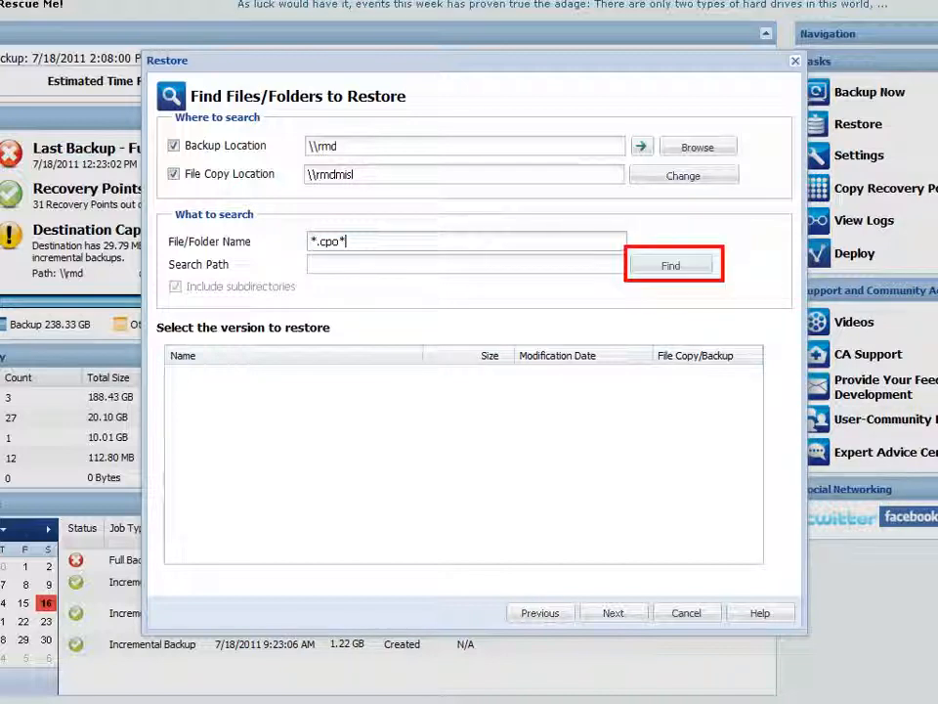
Step: Run the search and select the 7/15/2011 5:15:14 PM obj.cpo version
click(670, 265)
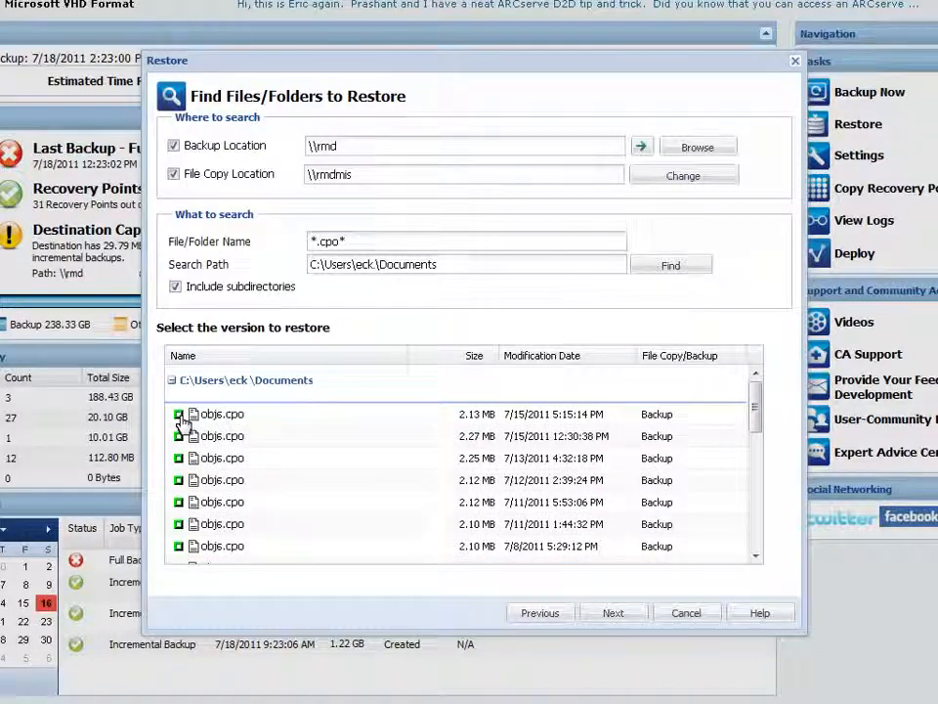
click(220, 413)
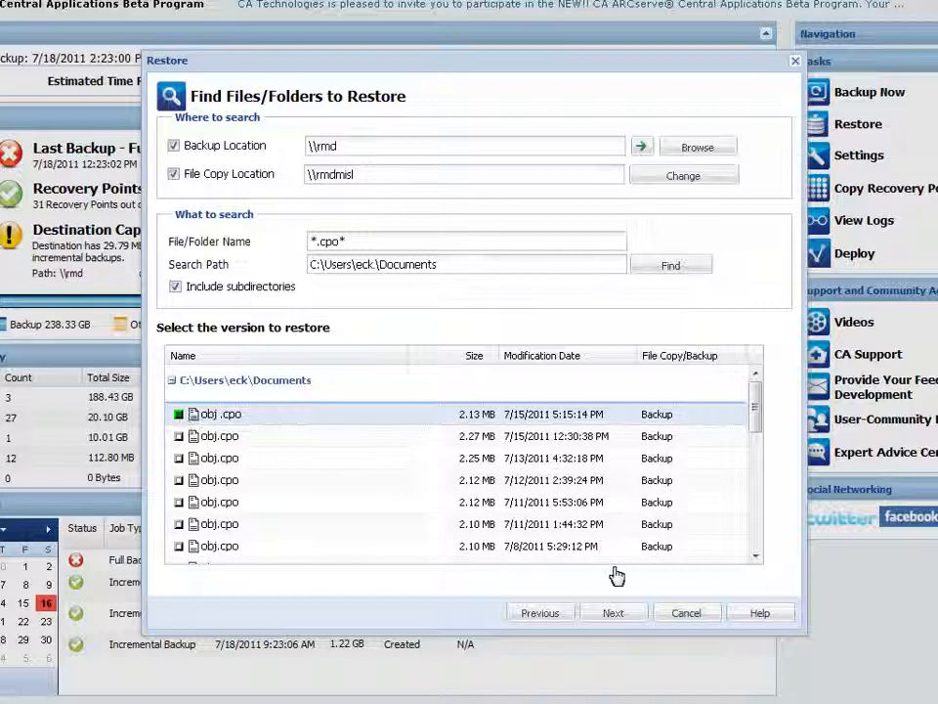
Step: Restore to the original location, skip existing files, and enter the encryption password
click(613, 612)
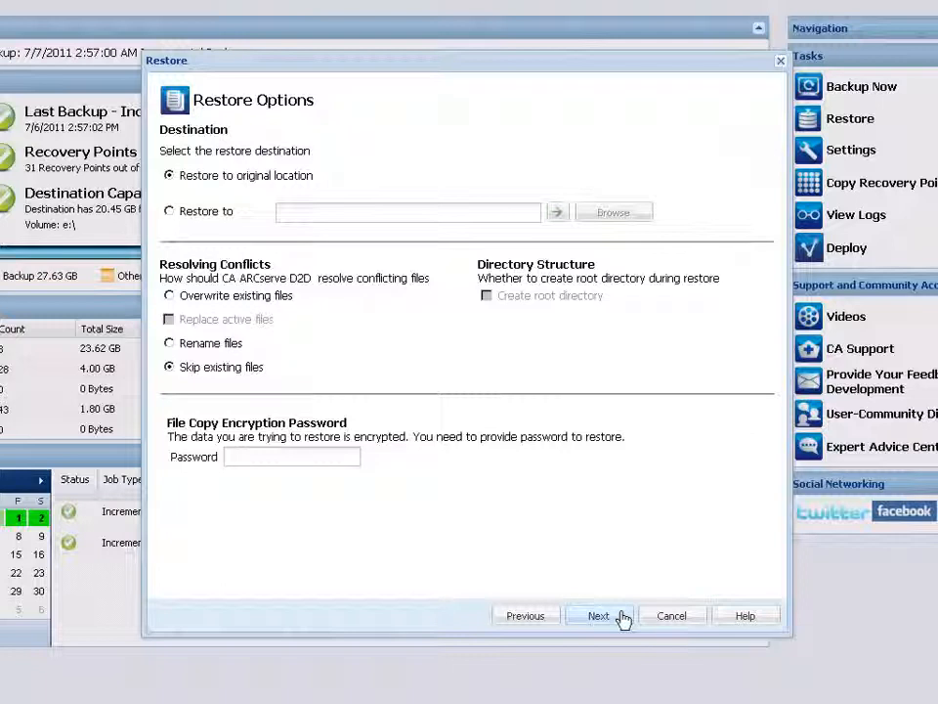
click(169, 175)
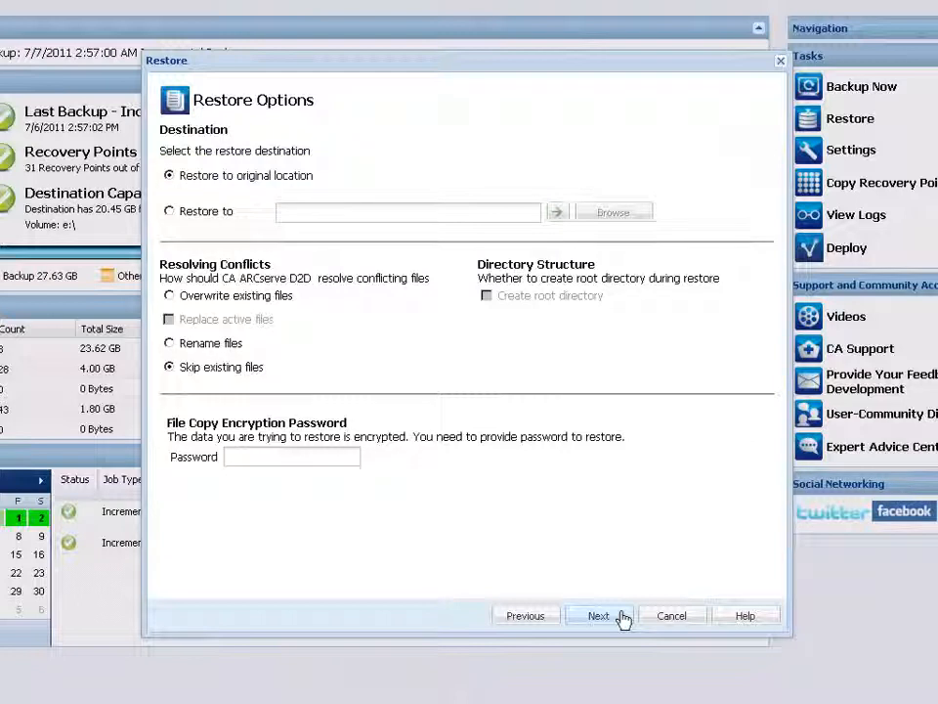
click(169, 212)
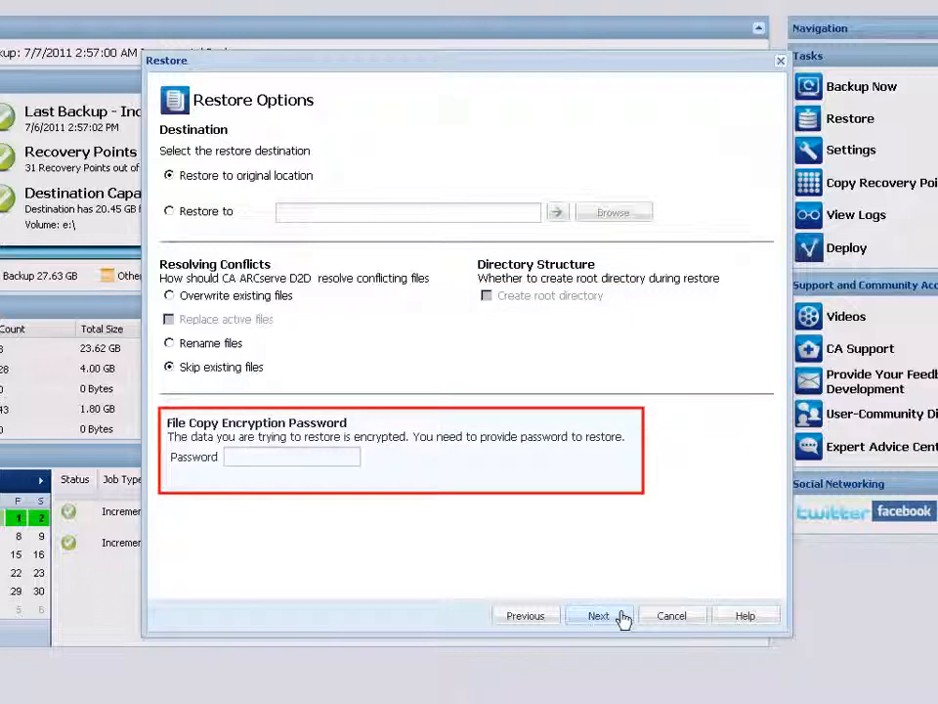
text(password)
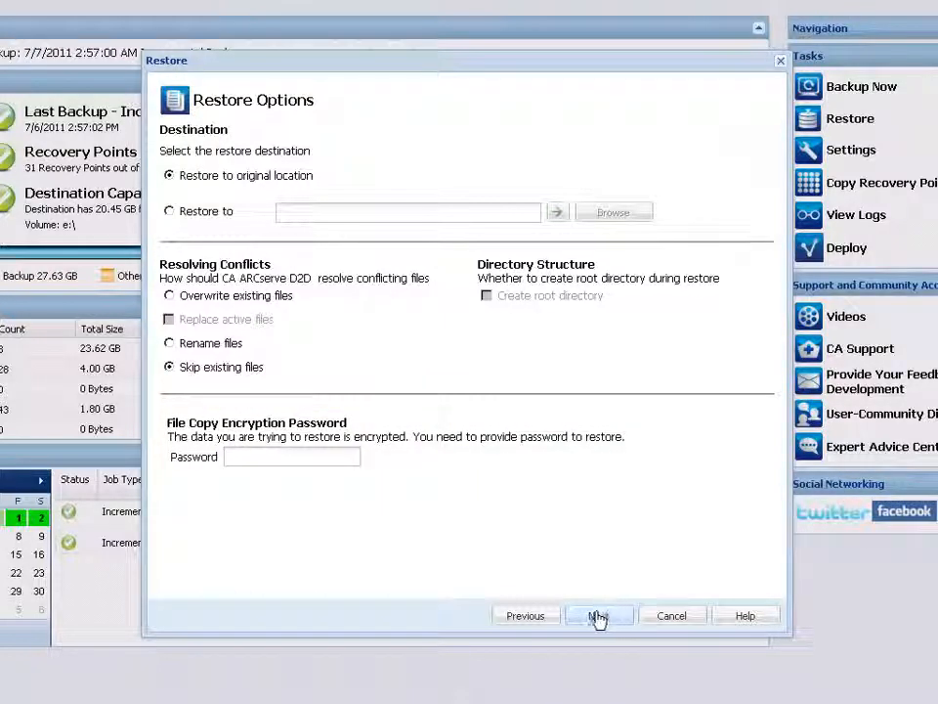
click(598, 614)
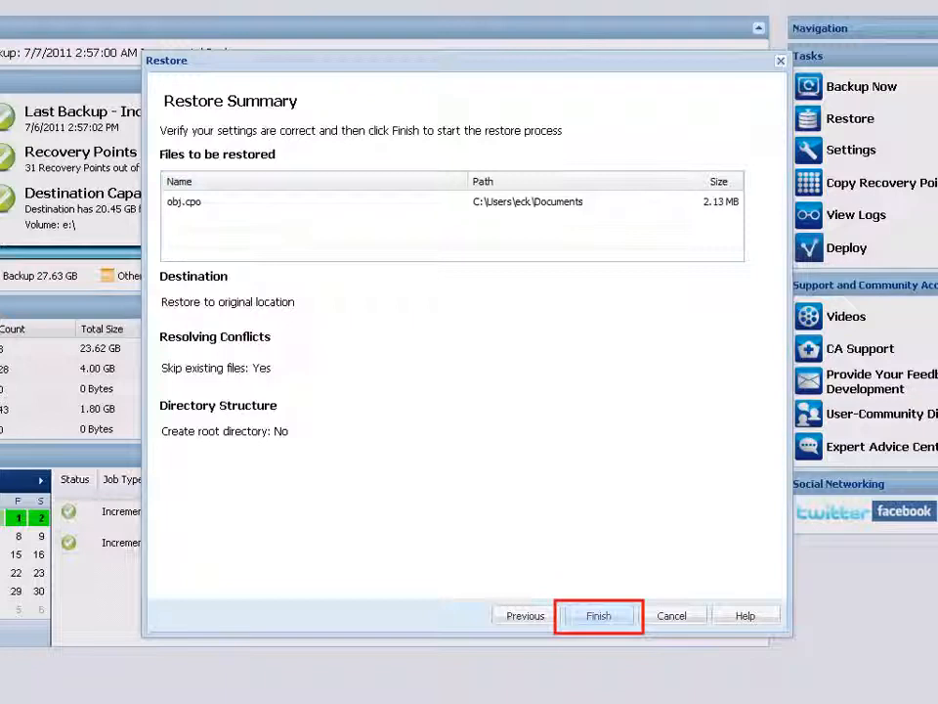
Step: Review the obj.cpo Restore Summary and finish to submit the job
click(598, 616)
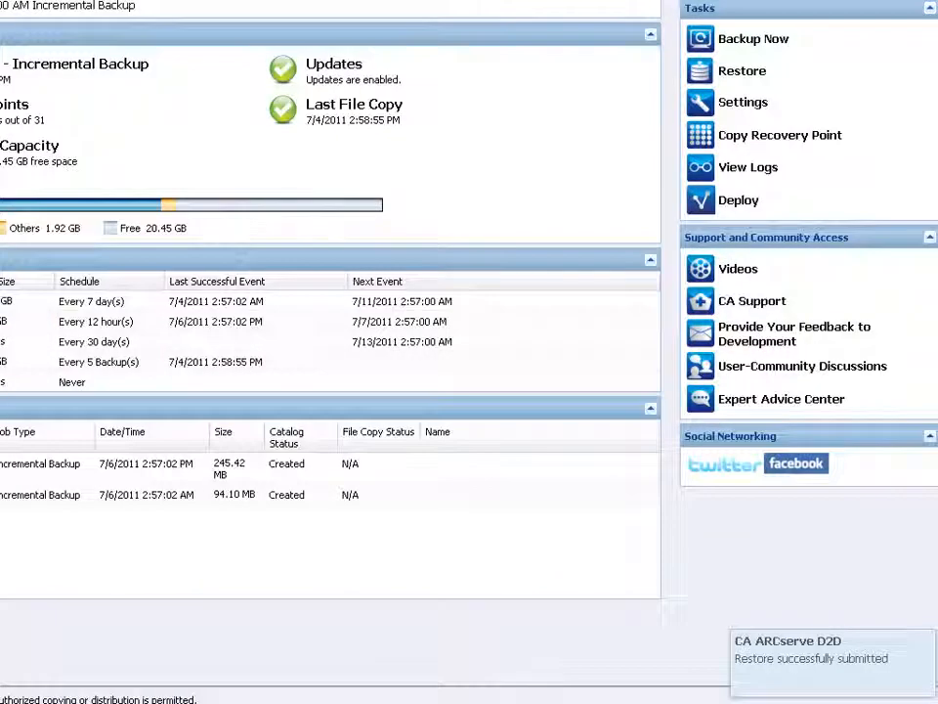